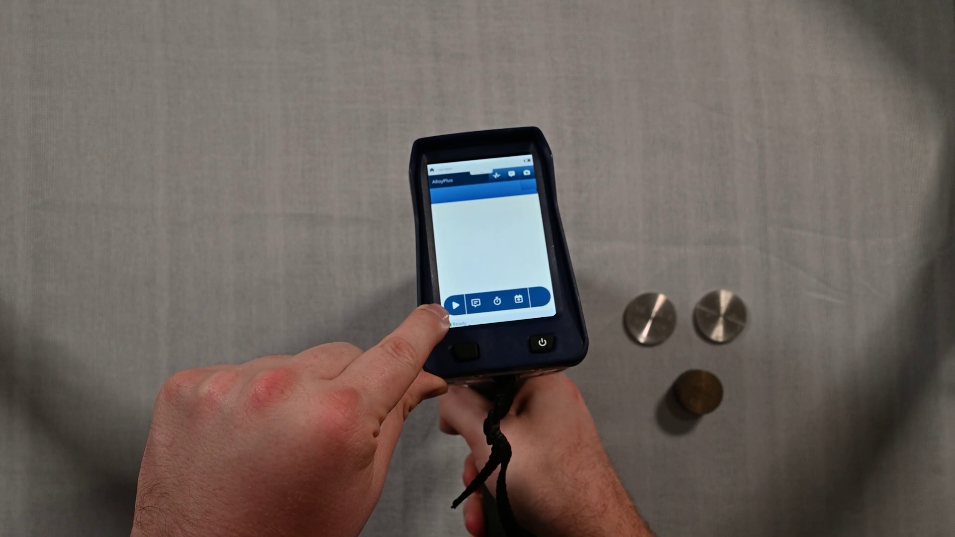
Start the AlloyPlus x-ray measurement so the toolbar turns orange and shows ACTIVE.
left_click(455, 316)
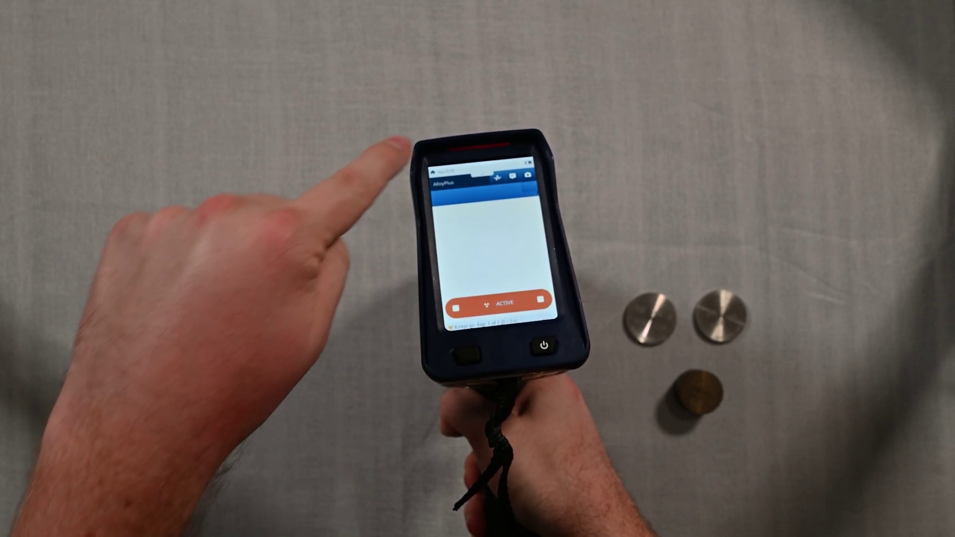